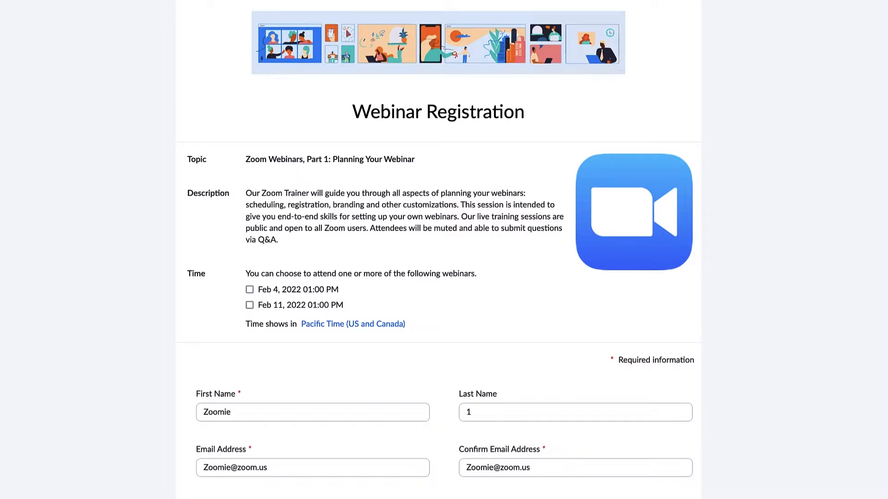
# - In Participants, check attendee Melissa's options, then make panelist Sean a co-host alongside Sarah
pyautogui.scroll(-3)
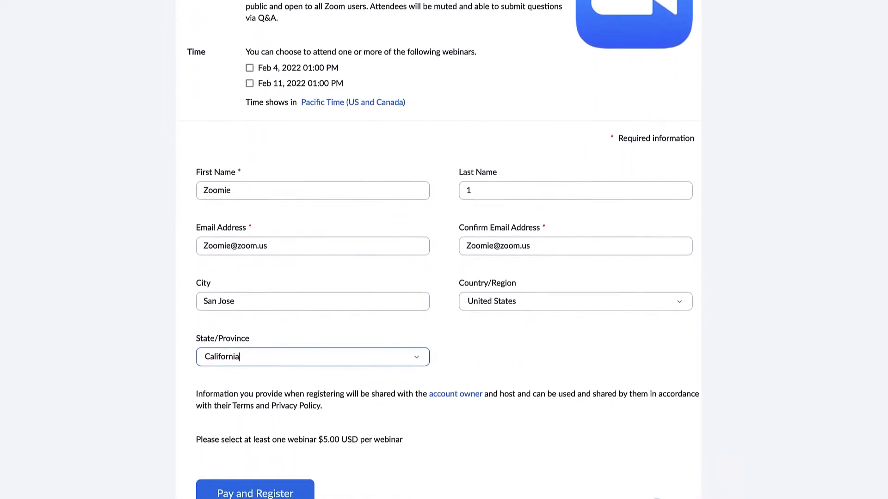
pyautogui.scroll(-3)
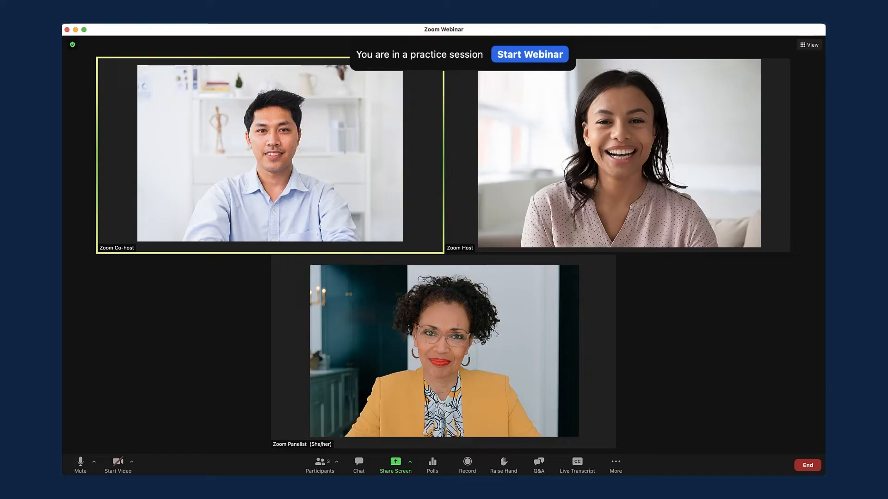
pyautogui.click(319, 464)
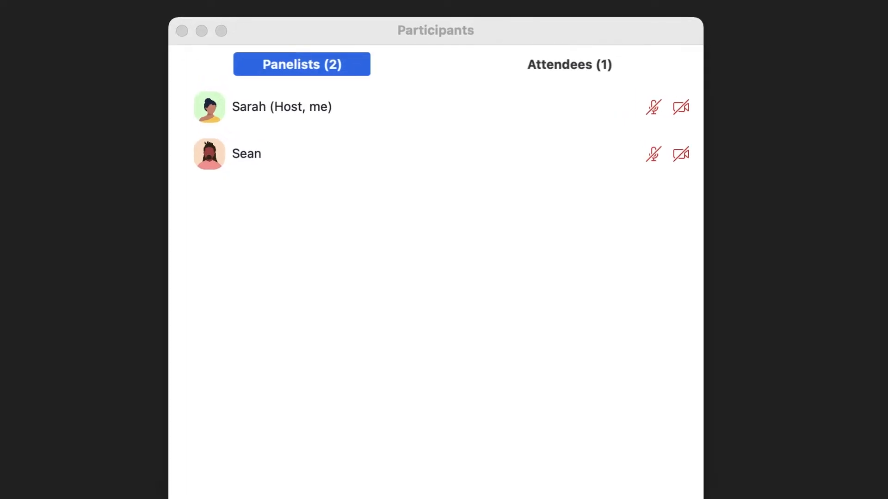
pyautogui.click(568, 64)
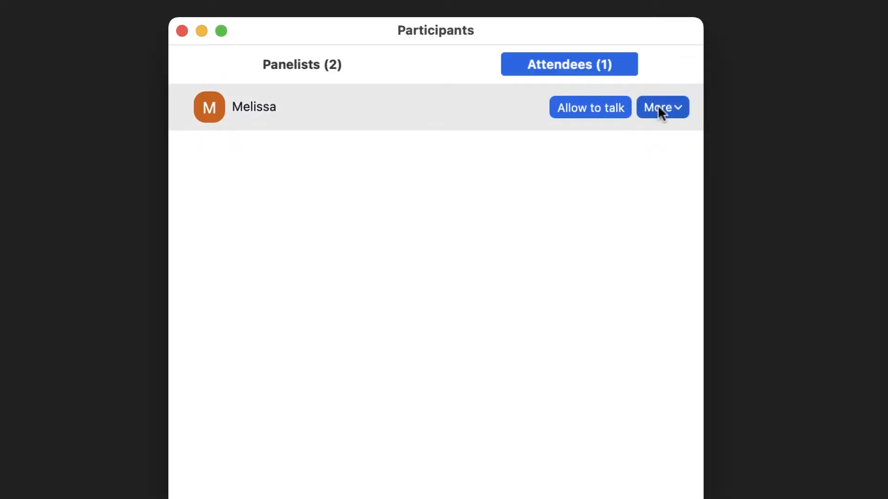
pyautogui.click(661, 107)
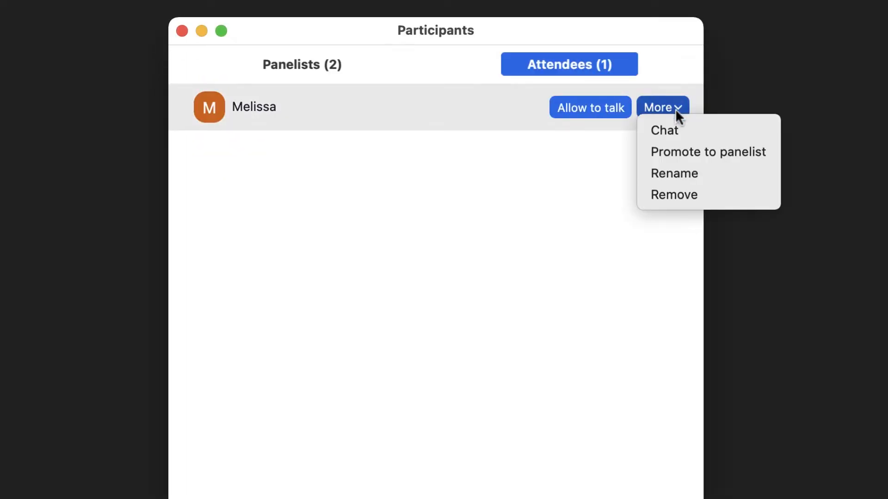
pyautogui.click(662, 107)
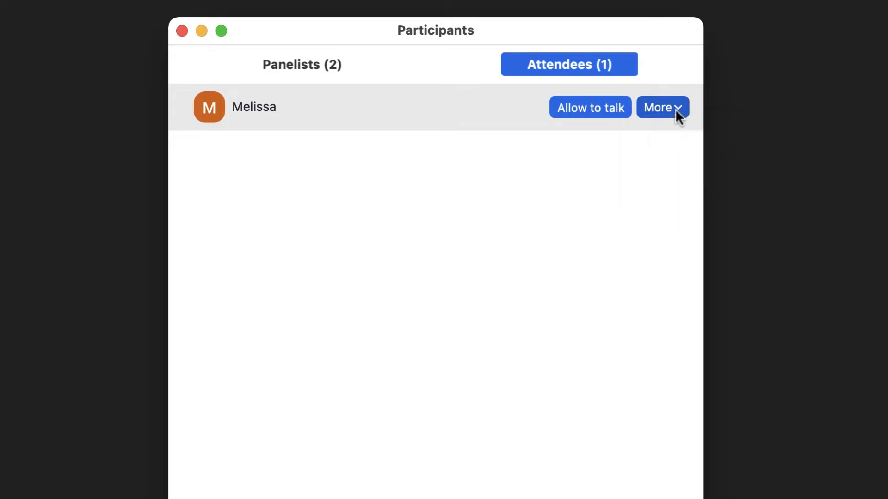
pyautogui.click(663, 154)
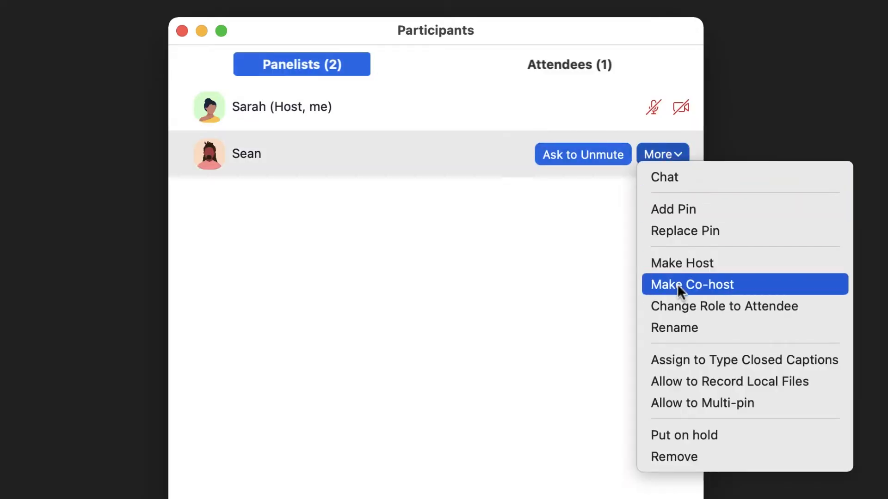
pyautogui.click(692, 285)
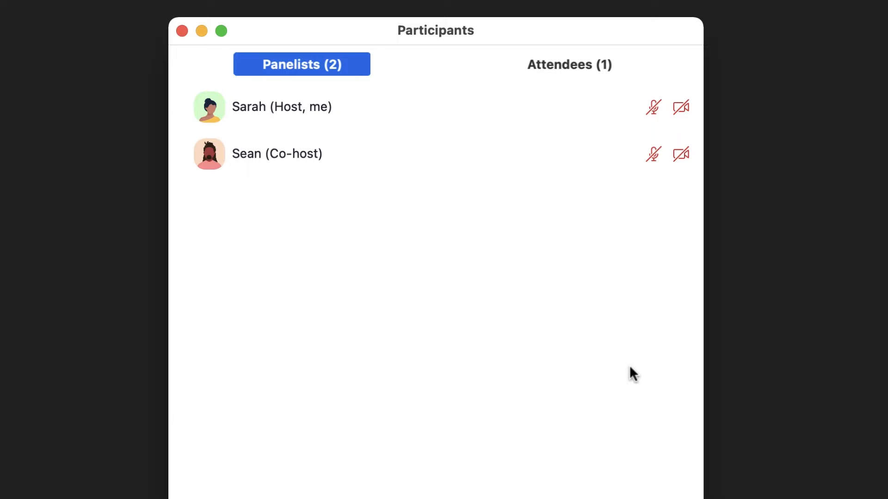